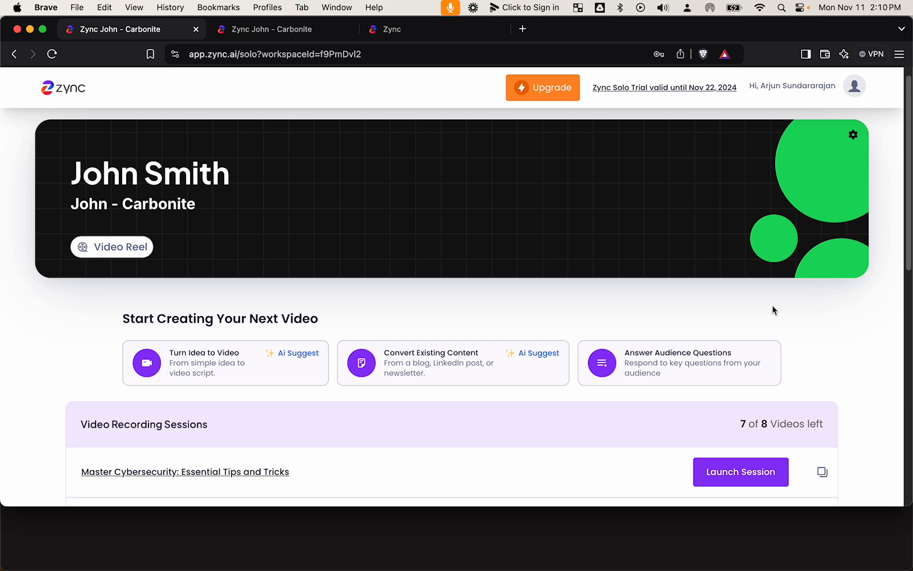
Switch to the Jane Doe Space workspace and scroll through its home page
click(855, 84)
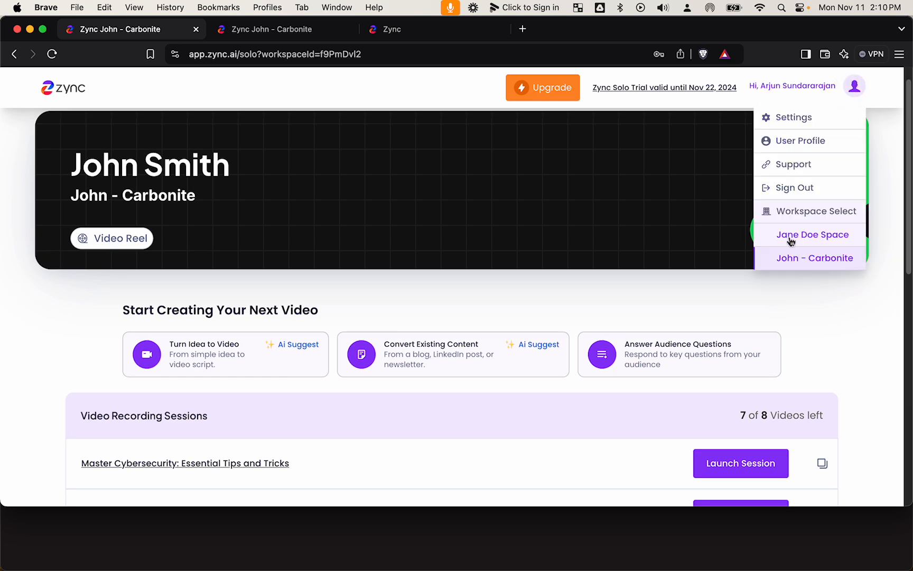
click(814, 234)
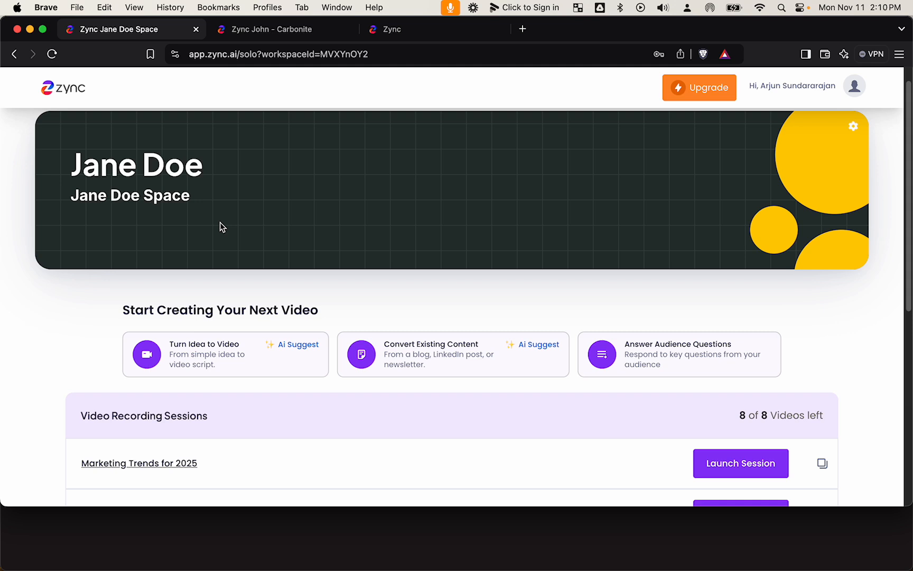
scroll(down, 3)
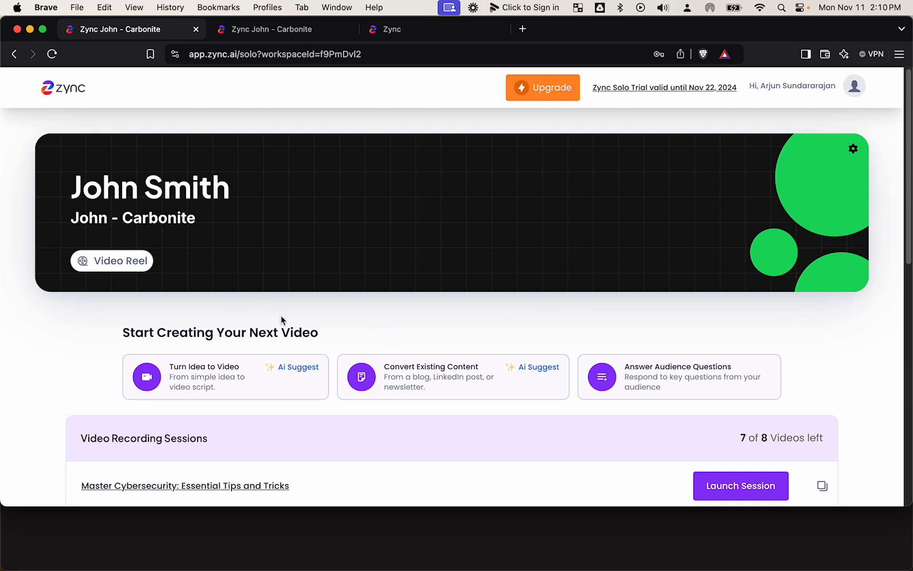
scroll(down, 3)
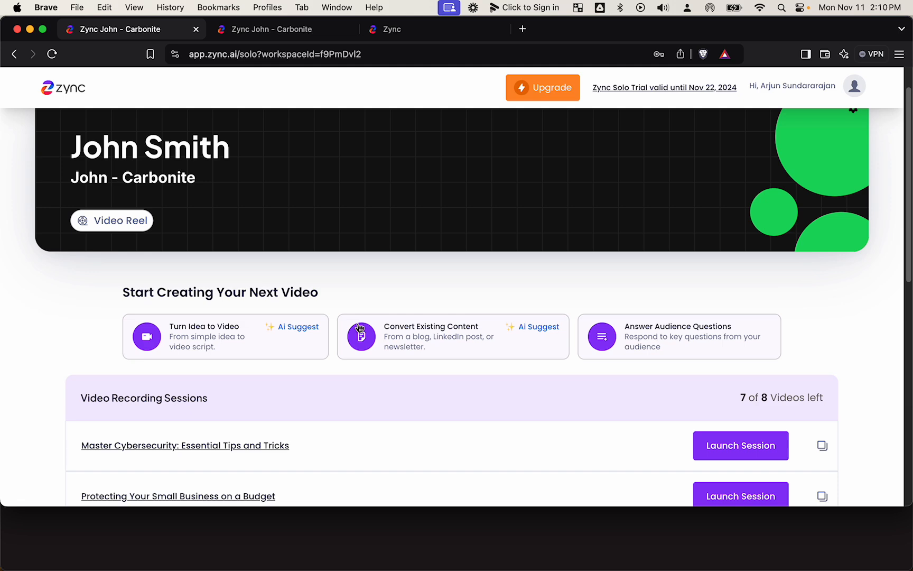
scroll(down, 3)
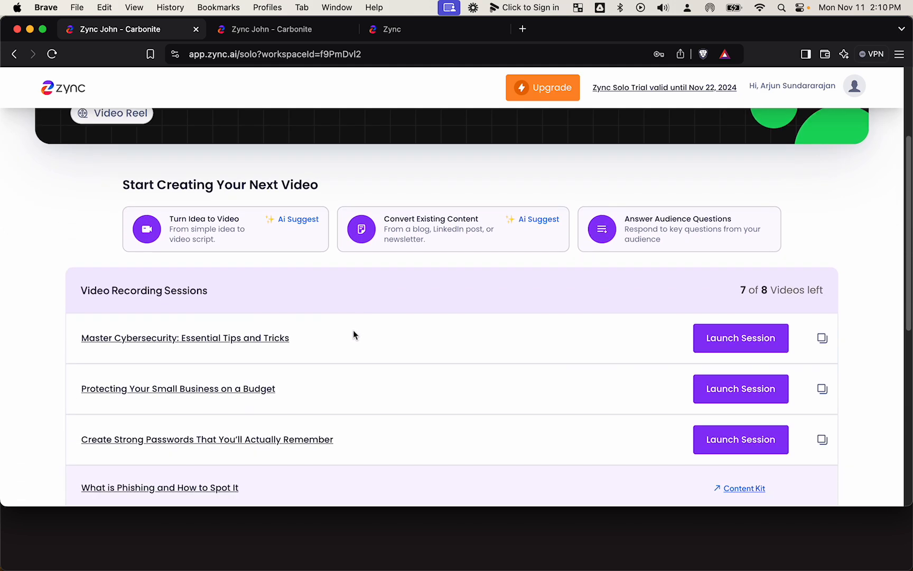
scroll(down, 3)
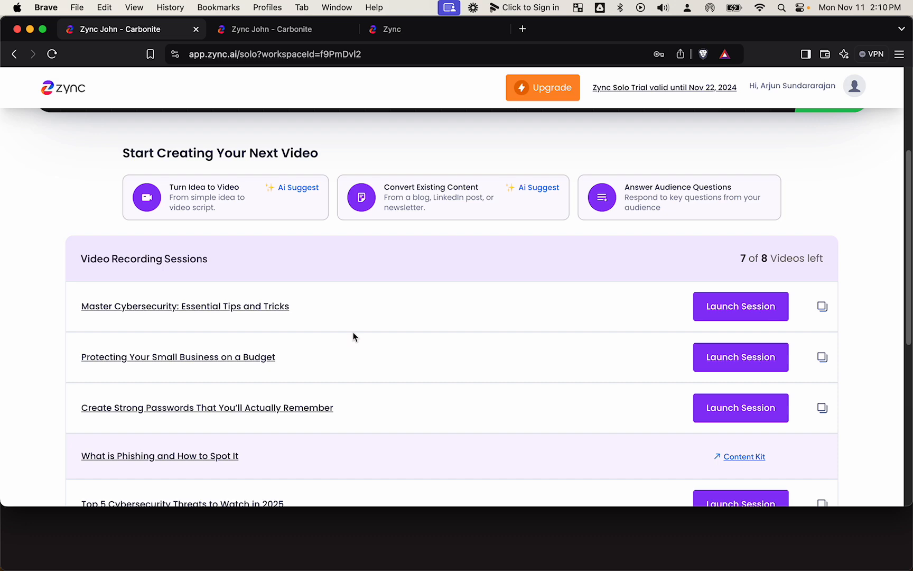
scroll(down, 3)
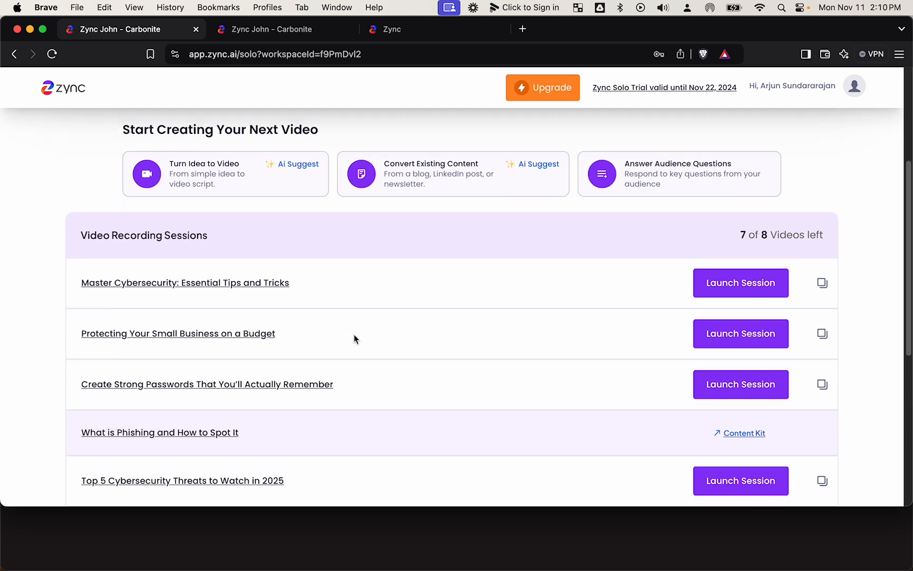
Try Answer Audience Questions, then submit the cybersecurity tips idea as a new video
click(677, 173)
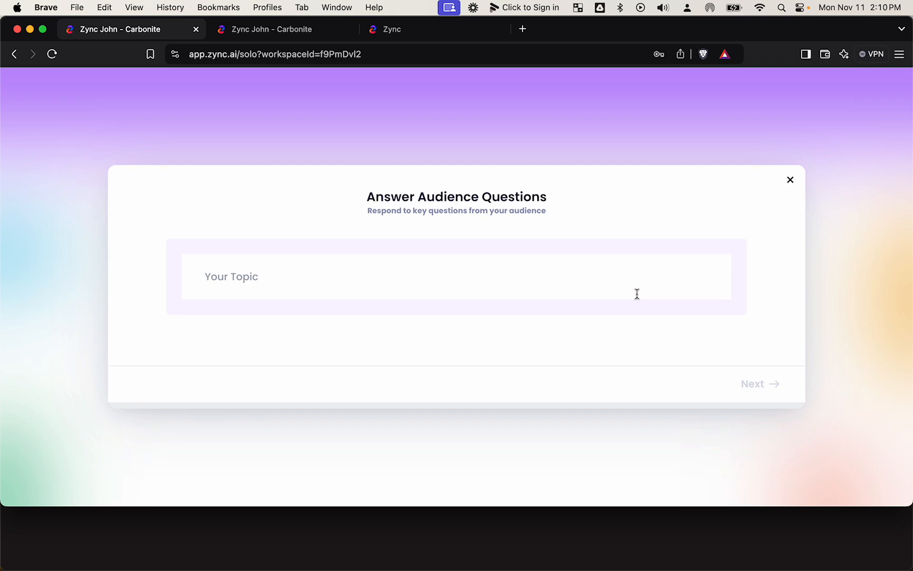
click(455, 276)
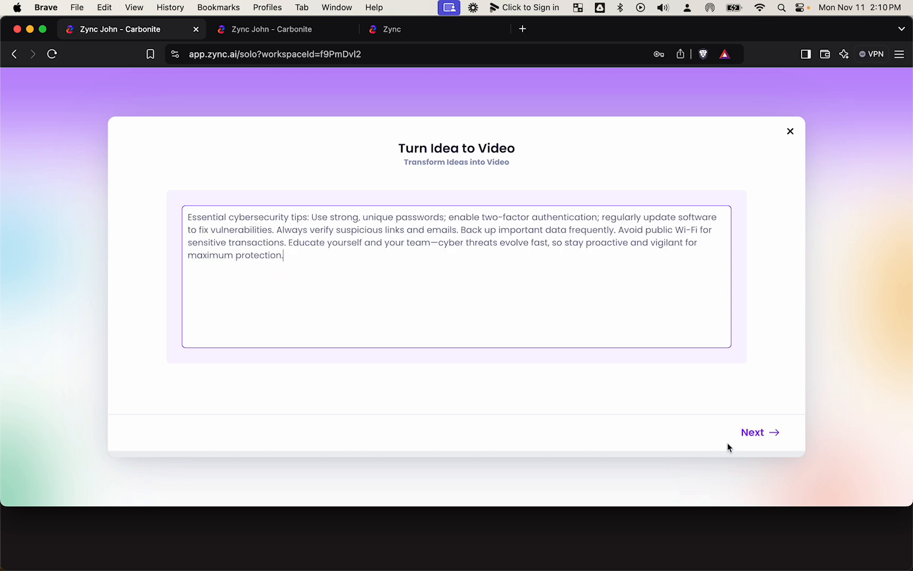
click(760, 432)
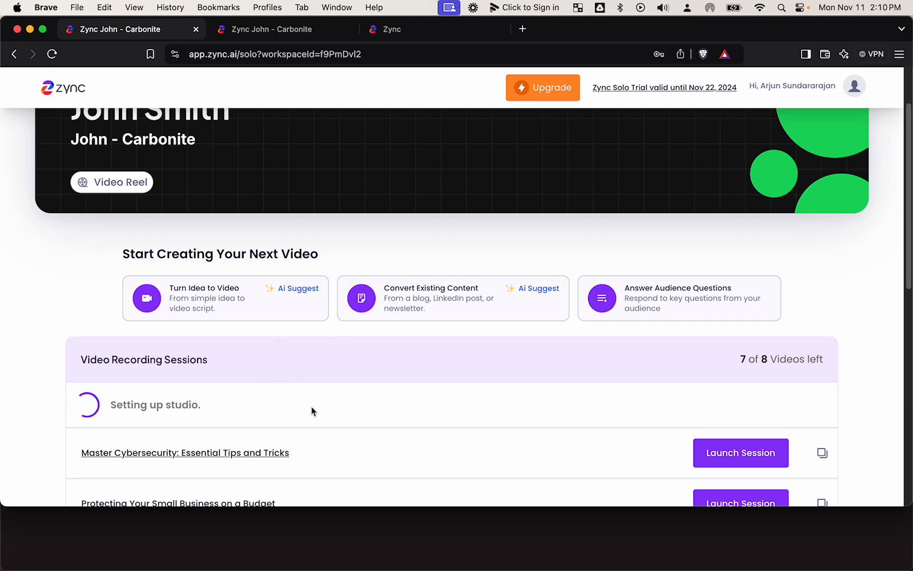
Open the Protecting Your Small Business on a Budget session and select 'basic firewall' in Talking Points
scroll(down, 3)
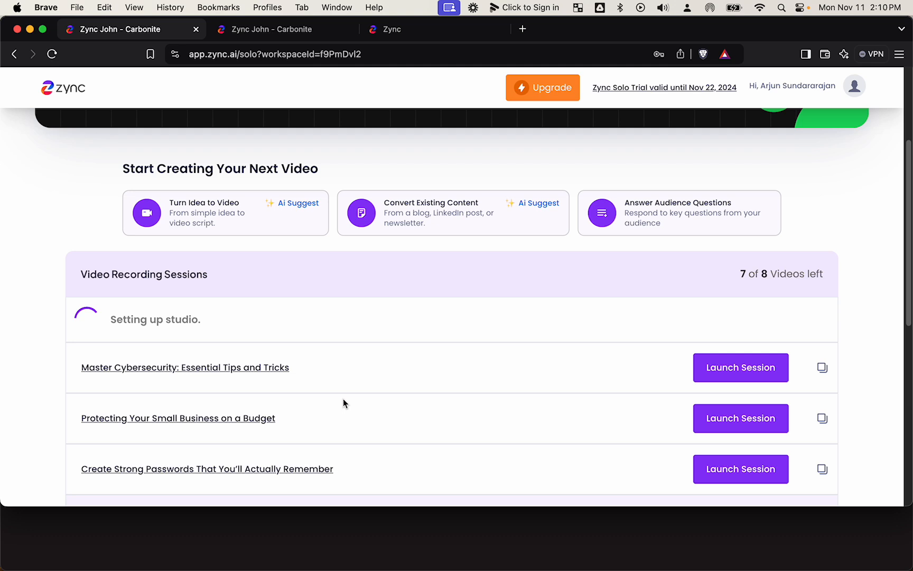
click(178, 418)
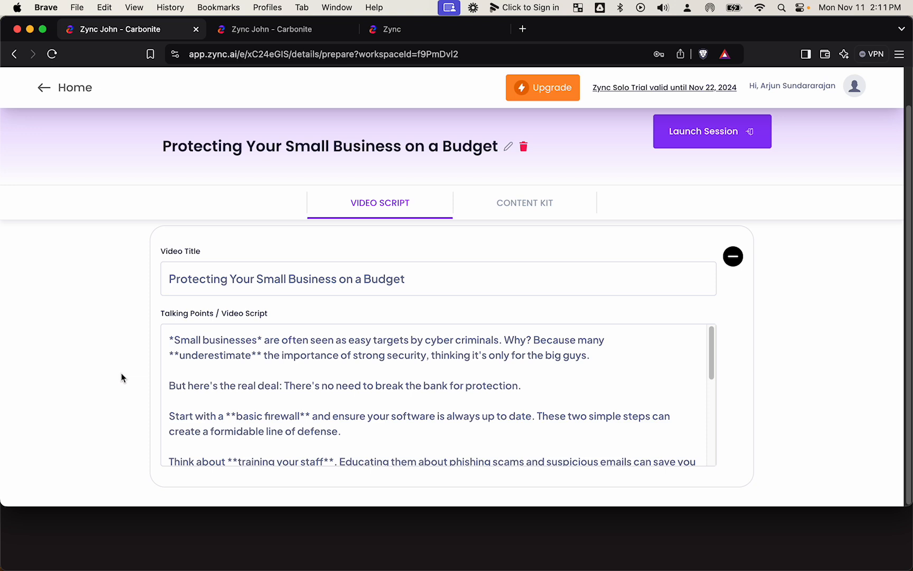
drag(169, 340, 589, 357)
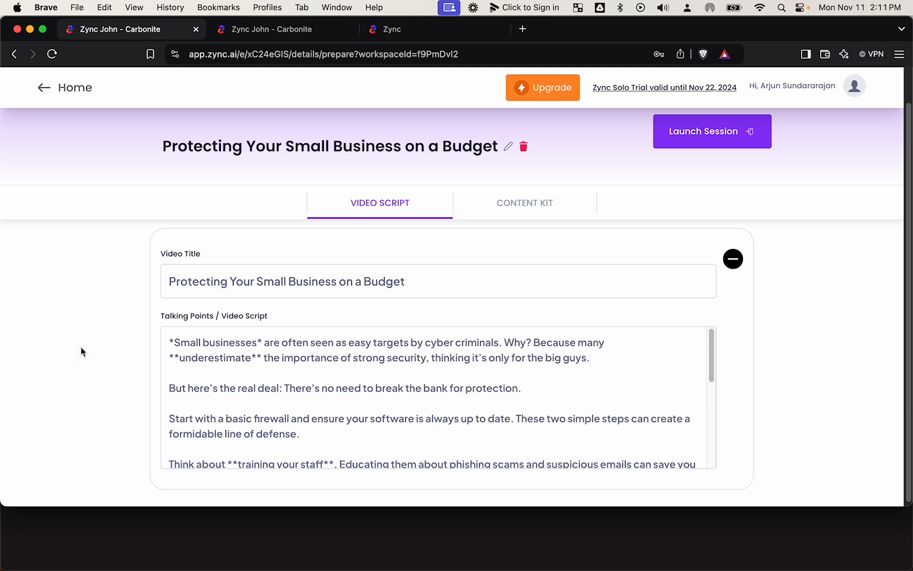
From Home, launch the studio for Protecting Your Small Business on a Budget
click(711, 131)
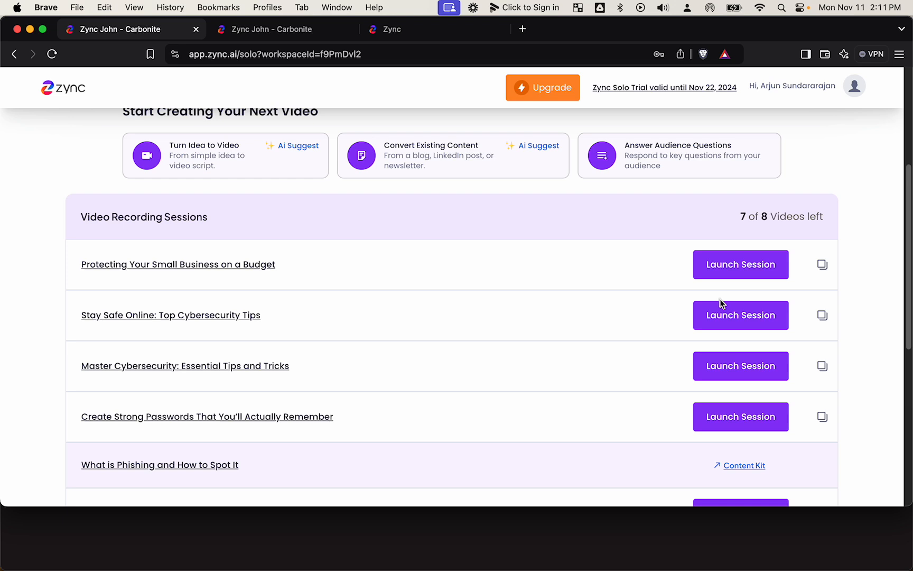
mouse_move(244, 153)
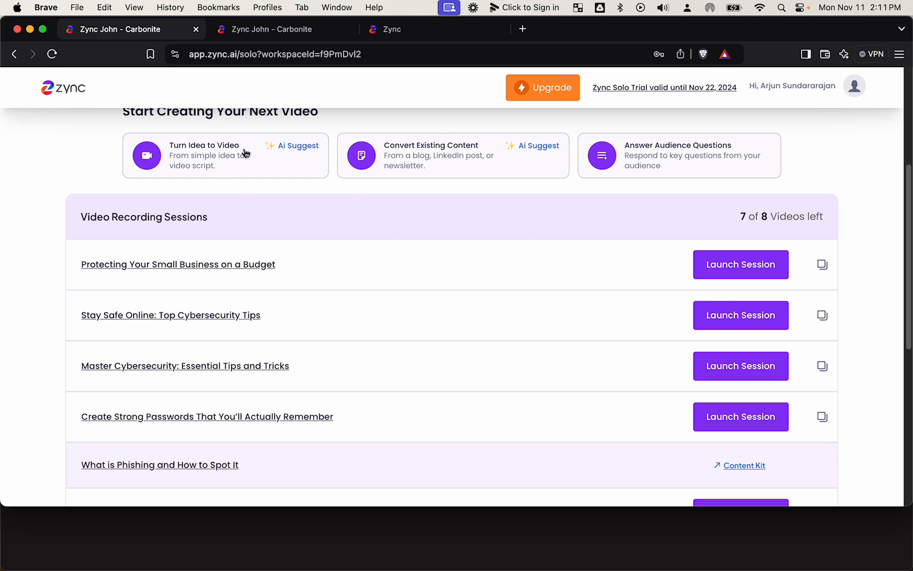
mouse_move(234, 250)
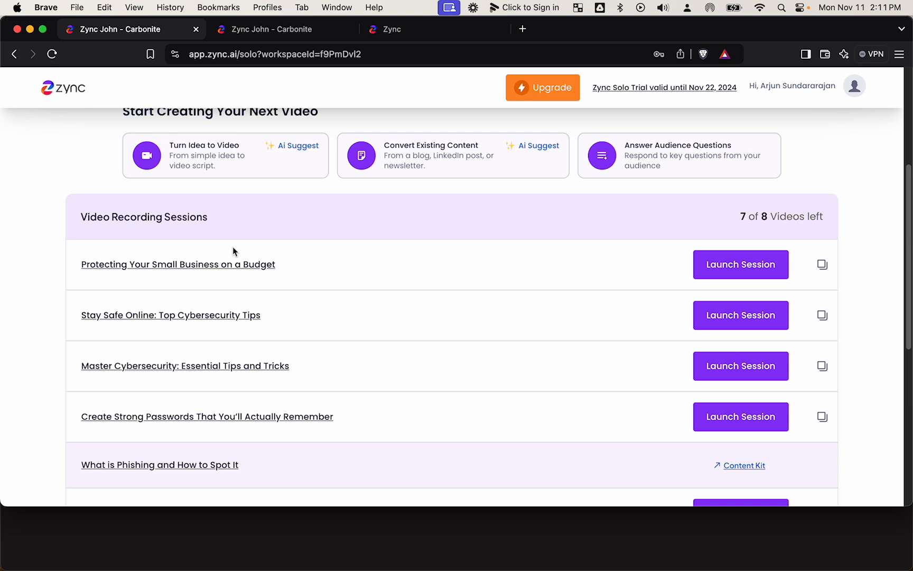
mouse_move(318, 228)
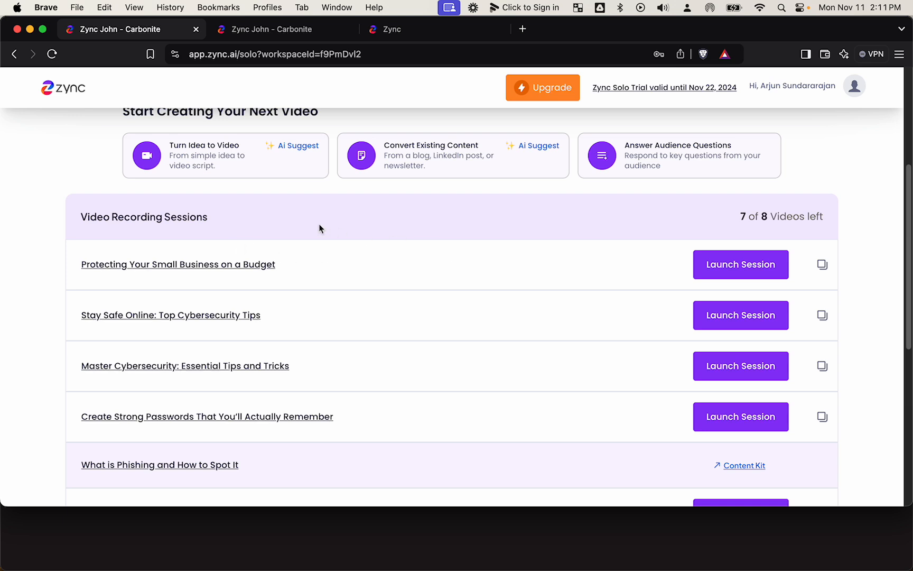
click(740, 264)
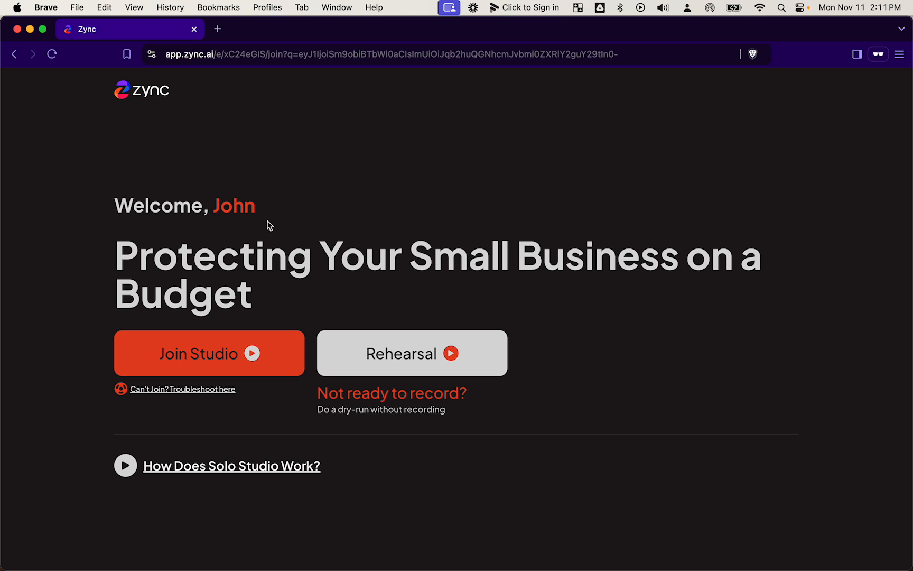
Join the studio using the iPhone camera as the video source
click(208, 352)
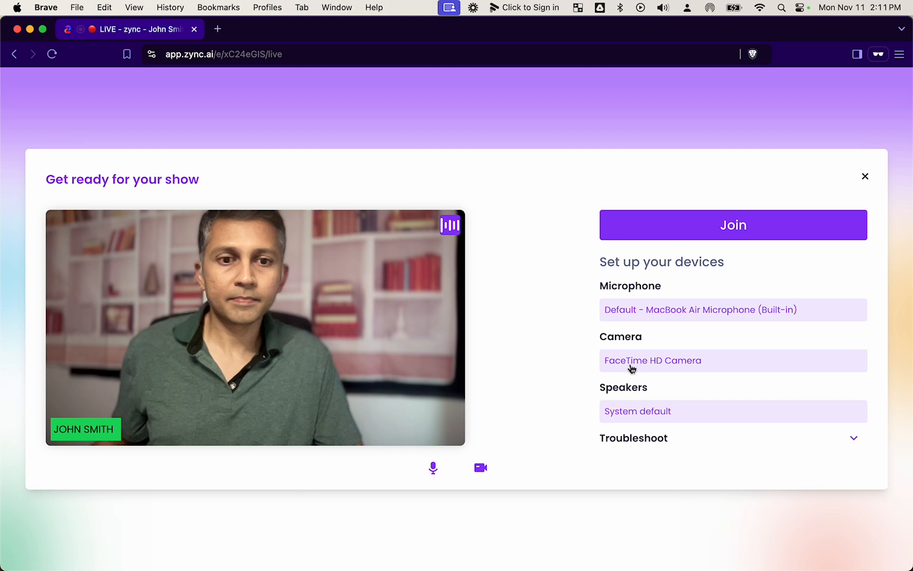
click(733, 360)
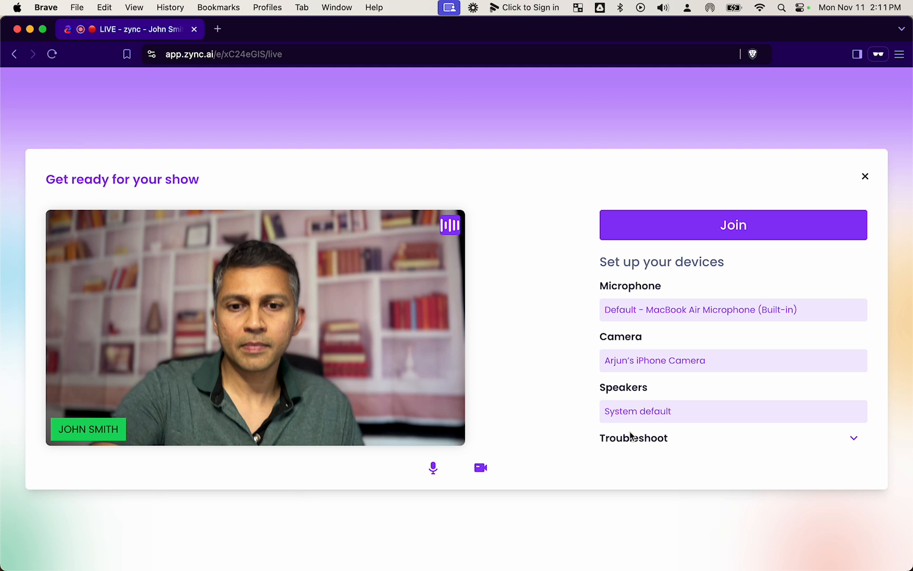
click(733, 226)
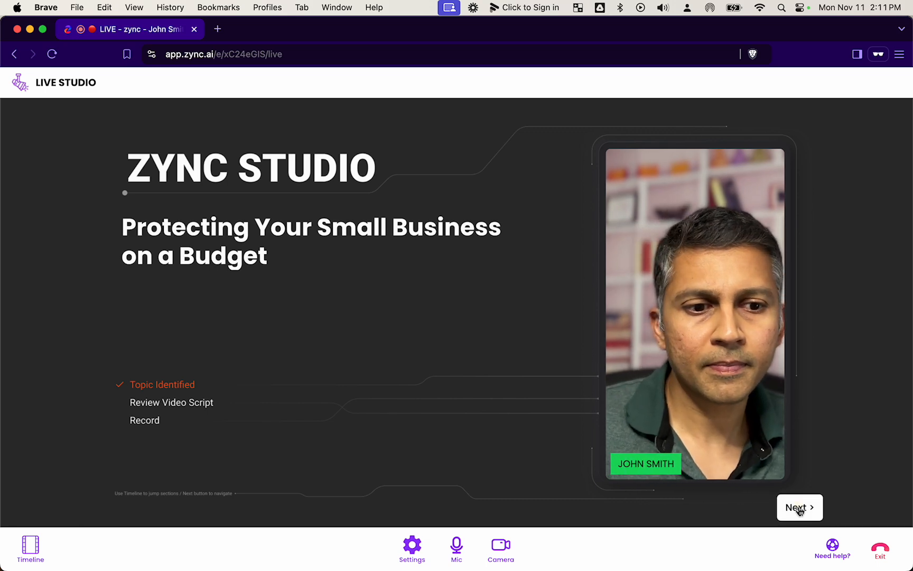
Step through the Video Script review with Edit to reach Perfect your Setup
click(799, 507)
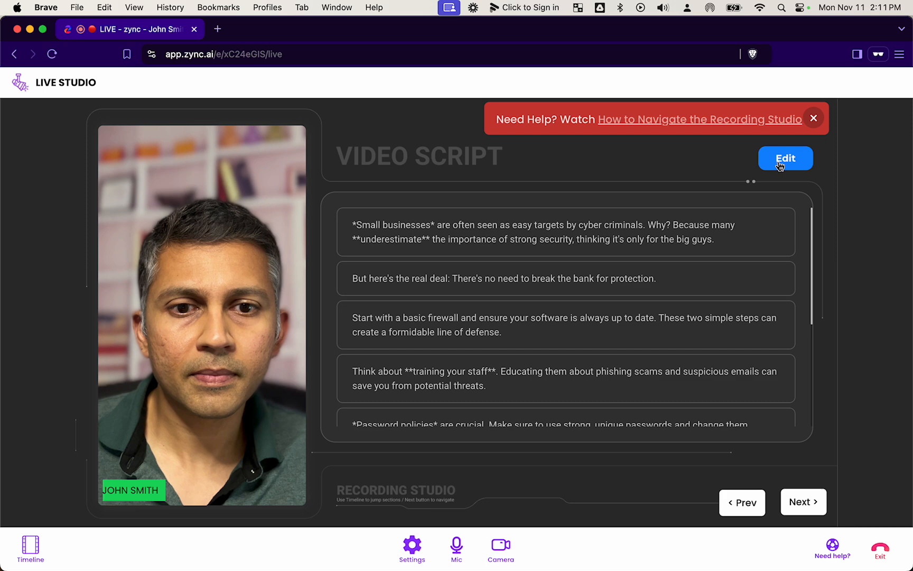
click(786, 158)
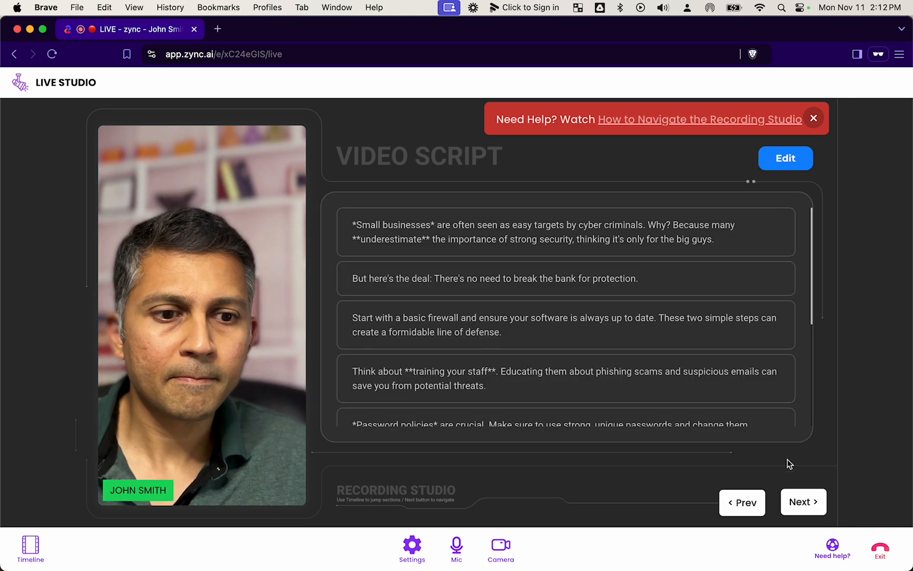
click(803, 502)
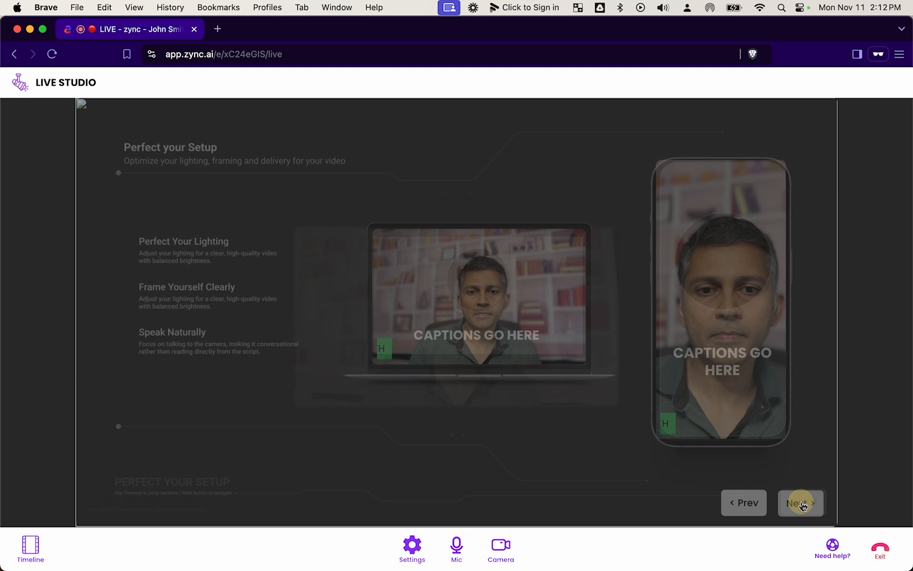
On the teleprompter, jump back to the firewall section and re-record it
click(802, 503)
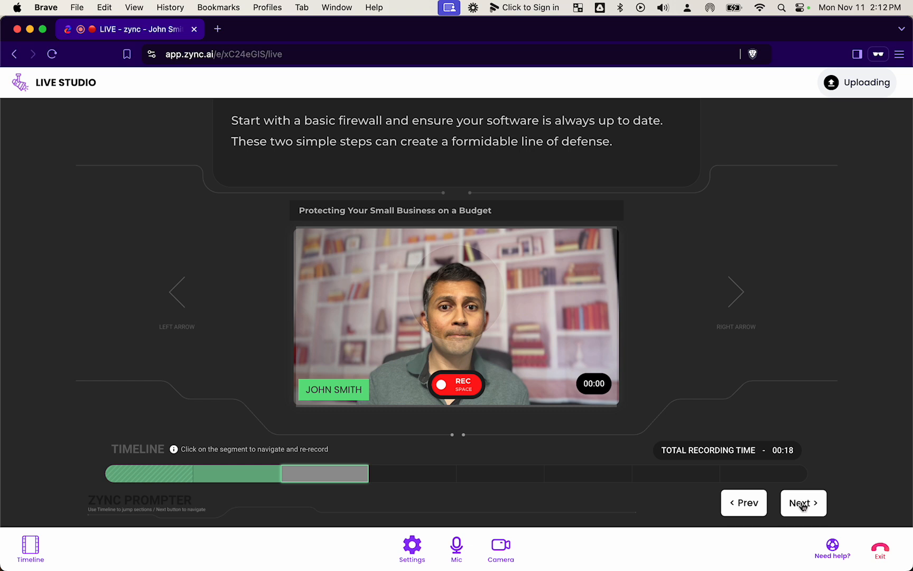
click(149, 473)
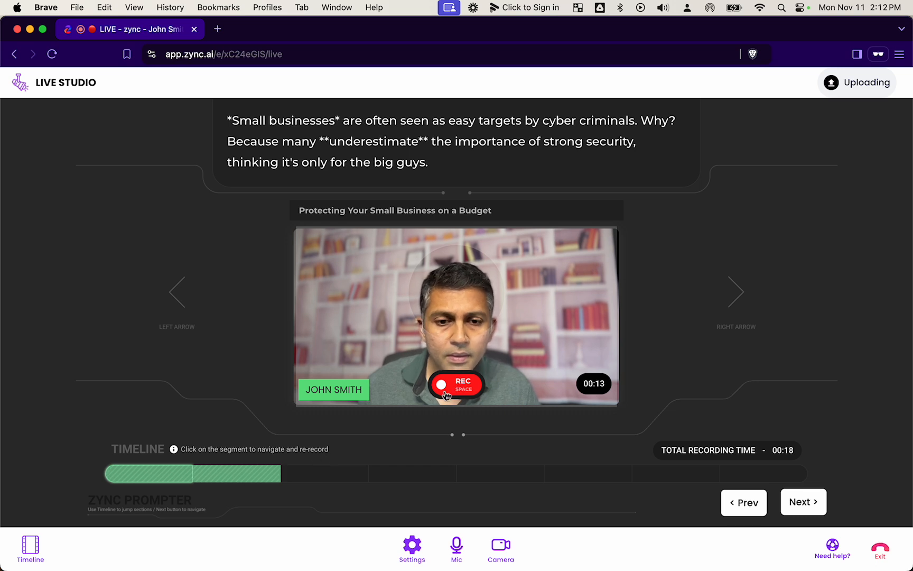
click(313, 473)
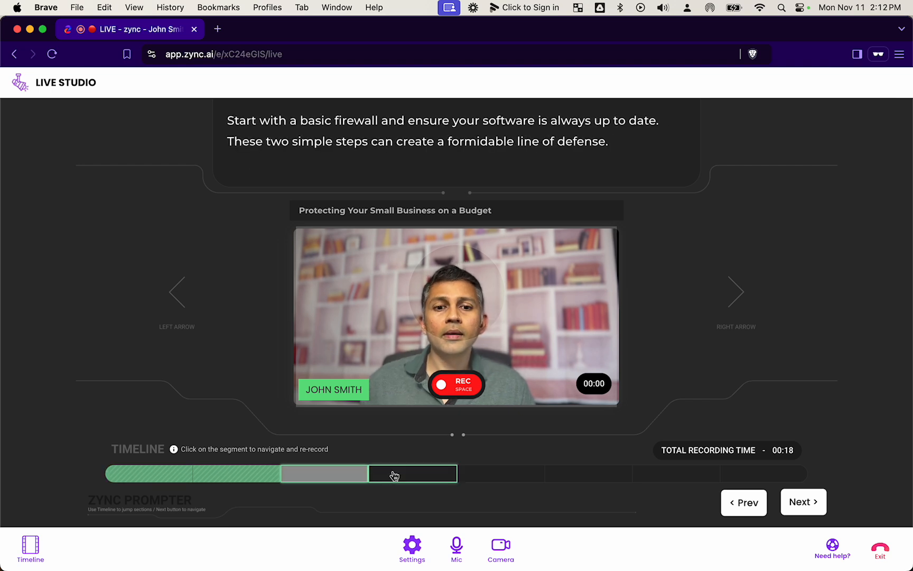
click(455, 385)
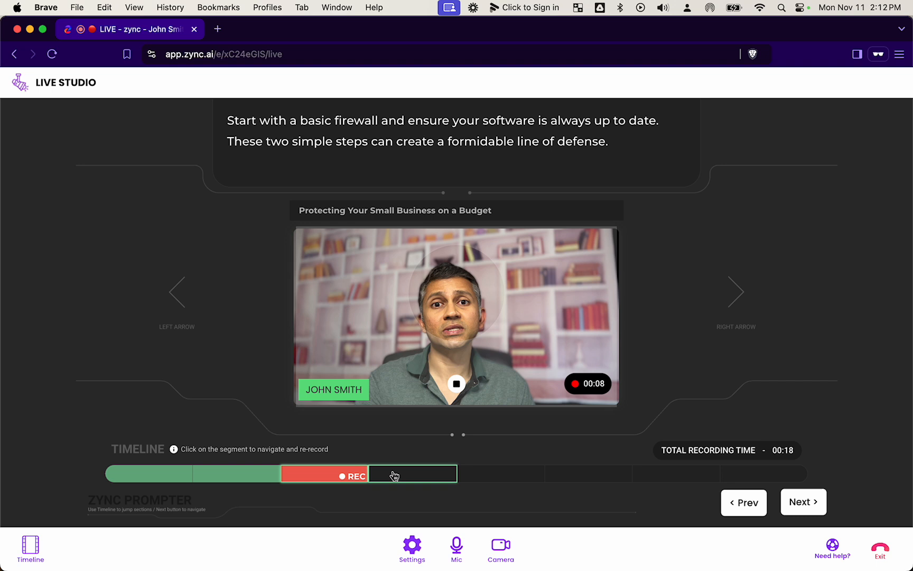
click(457, 384)
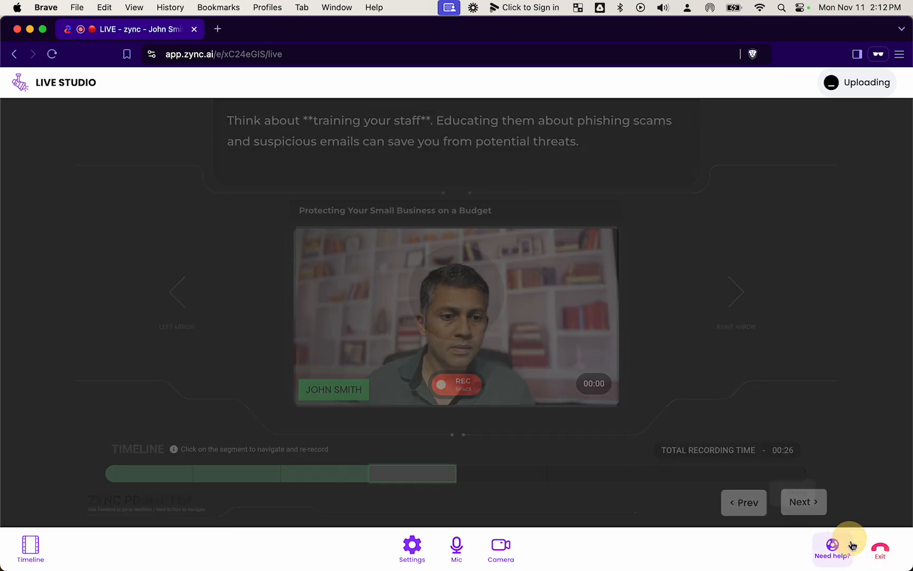
End the studio session and confirm leaving the studio
click(881, 546)
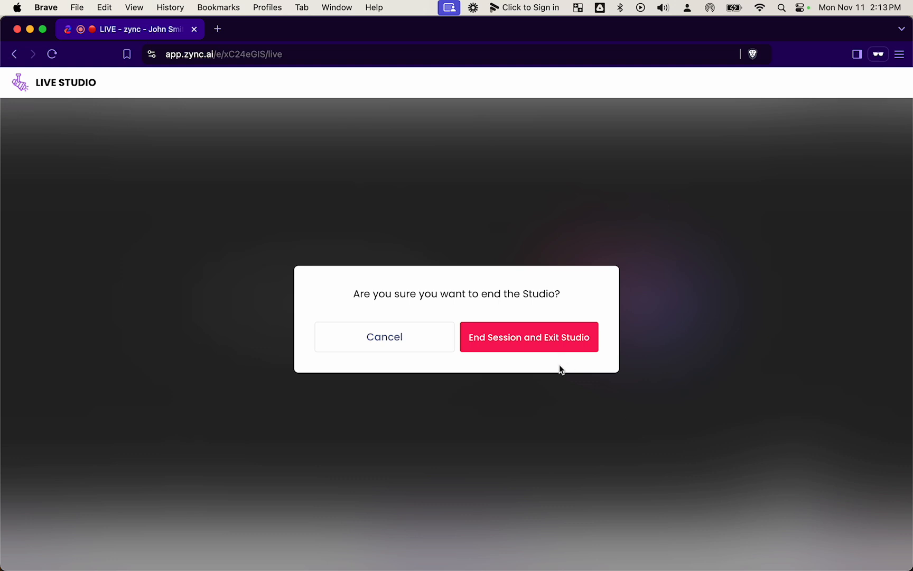
click(528, 337)
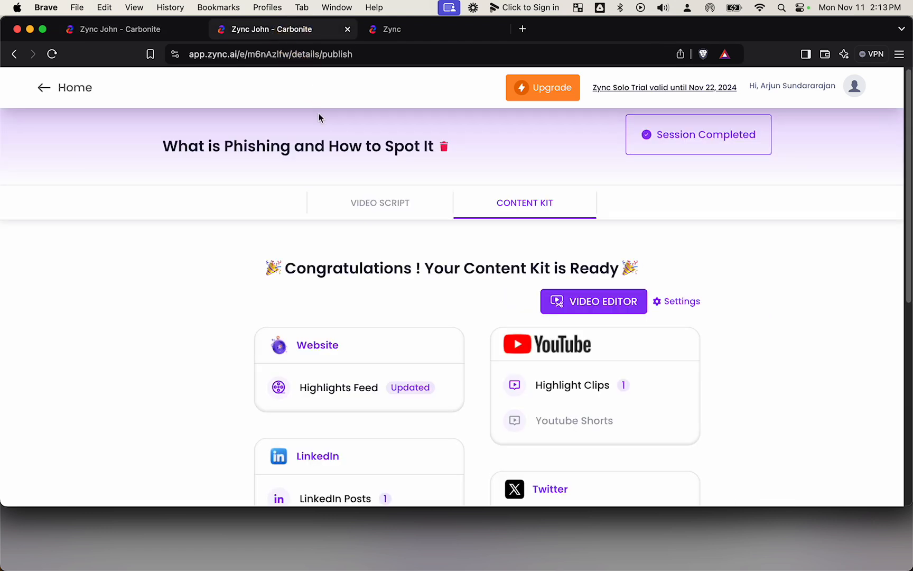
scroll(down, 3)
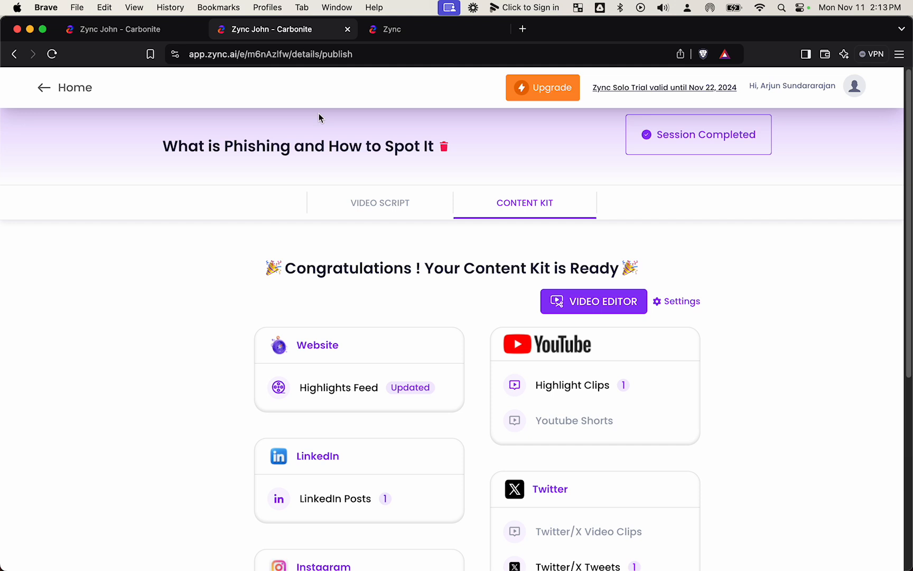
scroll(down, 3)
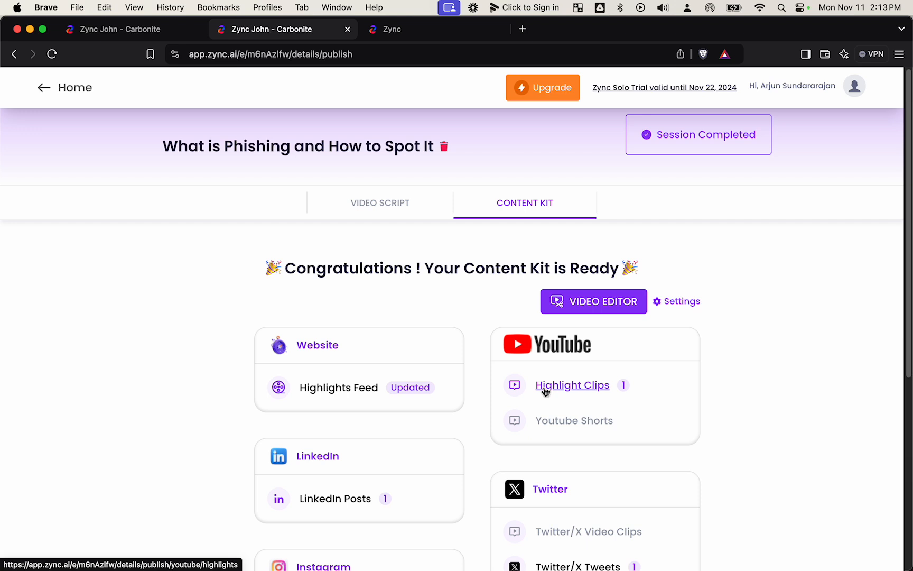
Preview the phishing highlight clip in YouTube Highlights, scrubbing ahead, then close it
click(572, 385)
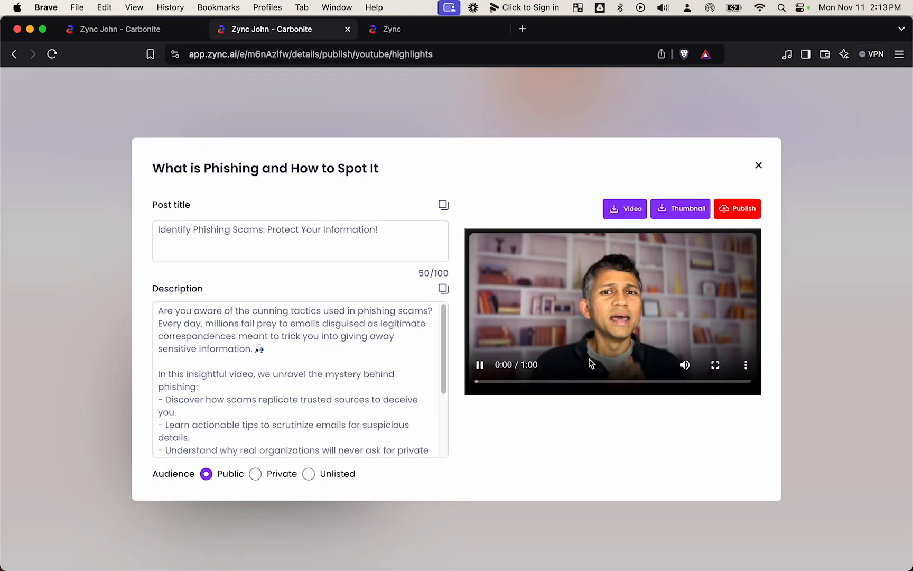
click(479, 365)
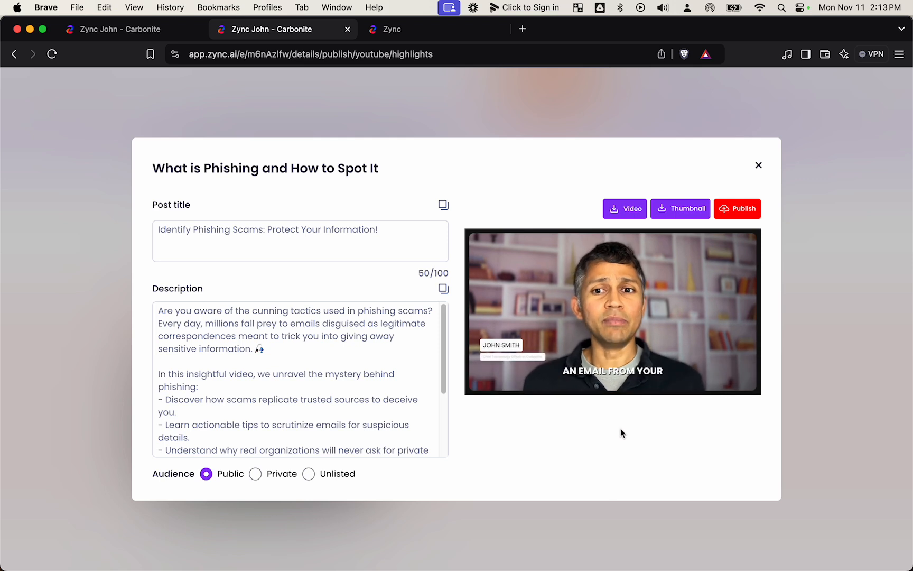
click(612, 312)
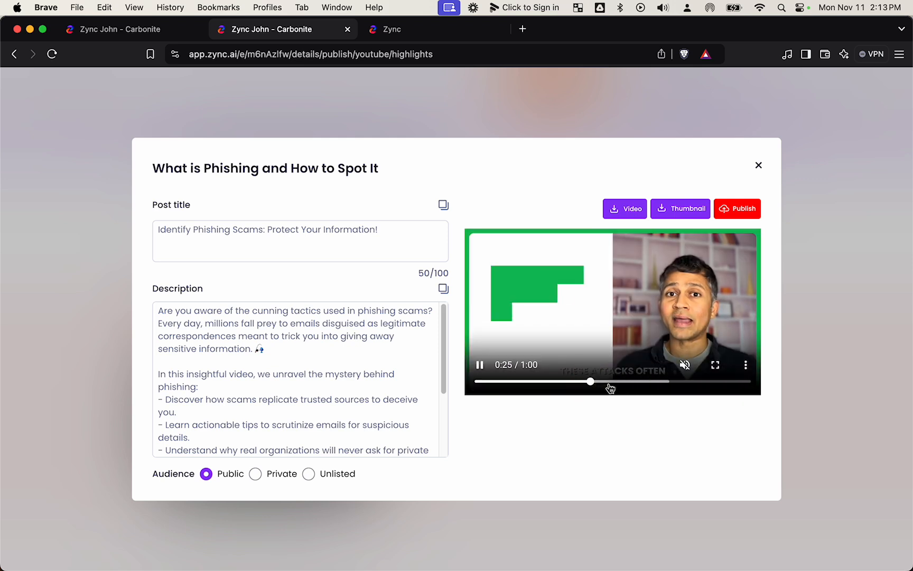
drag(592, 382, 636, 382)
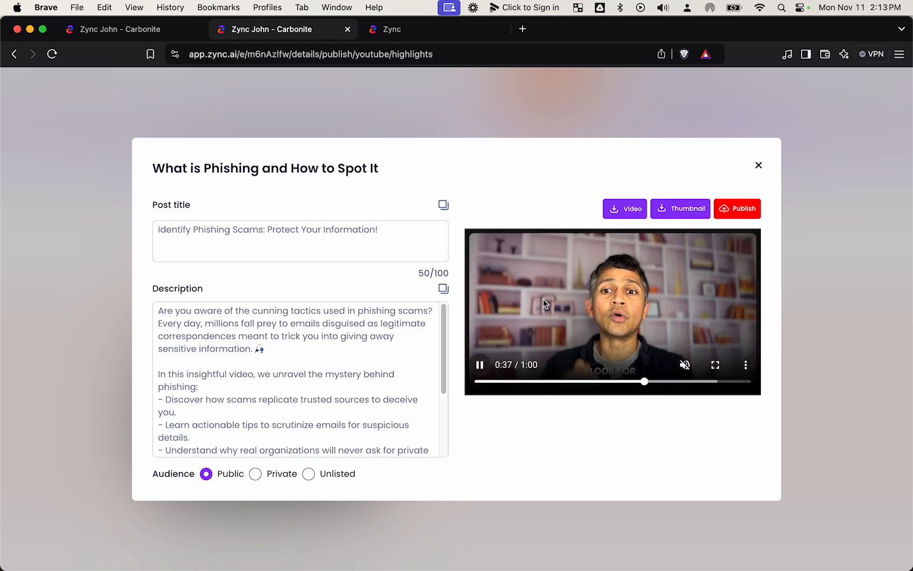
click(758, 165)
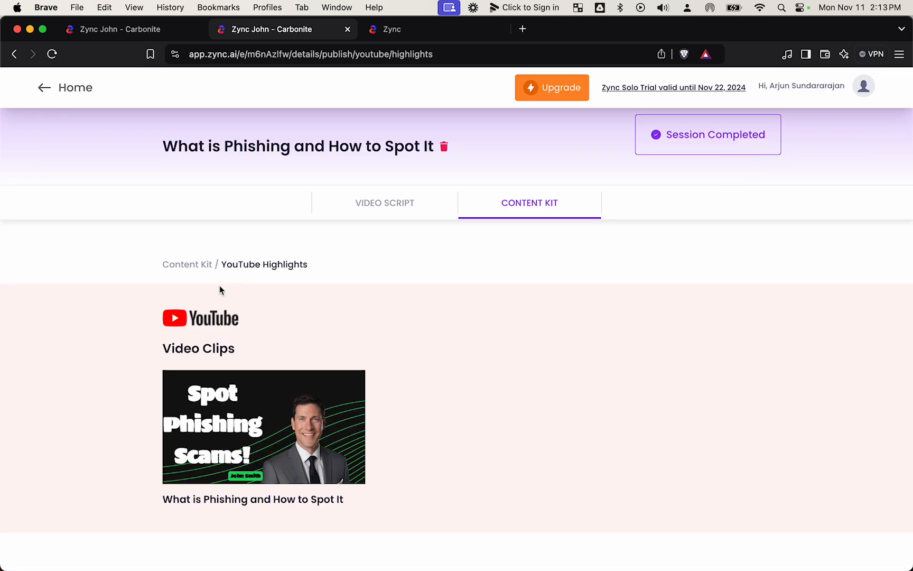
Browse the LinkedIn post and website Highlights Feed video, then return to the Content Kit
click(187, 264)
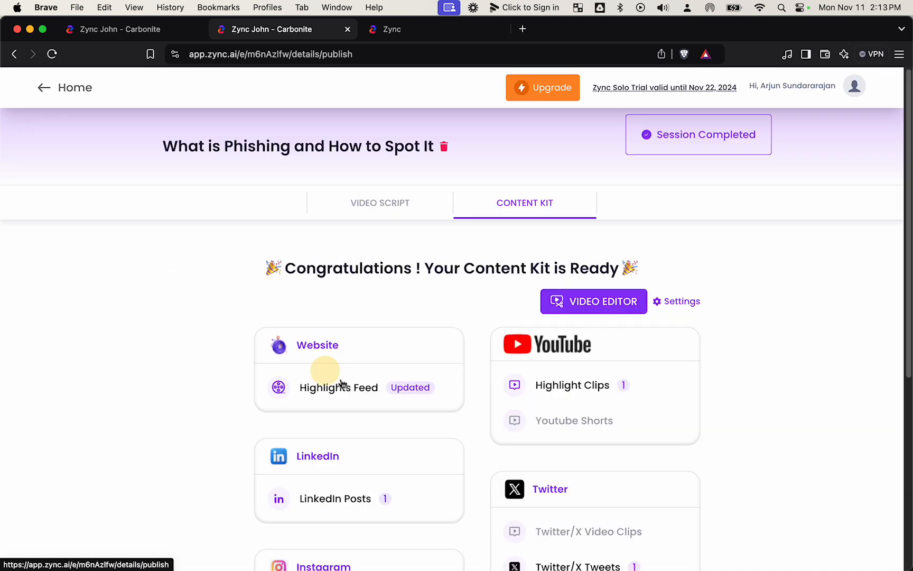
click(338, 387)
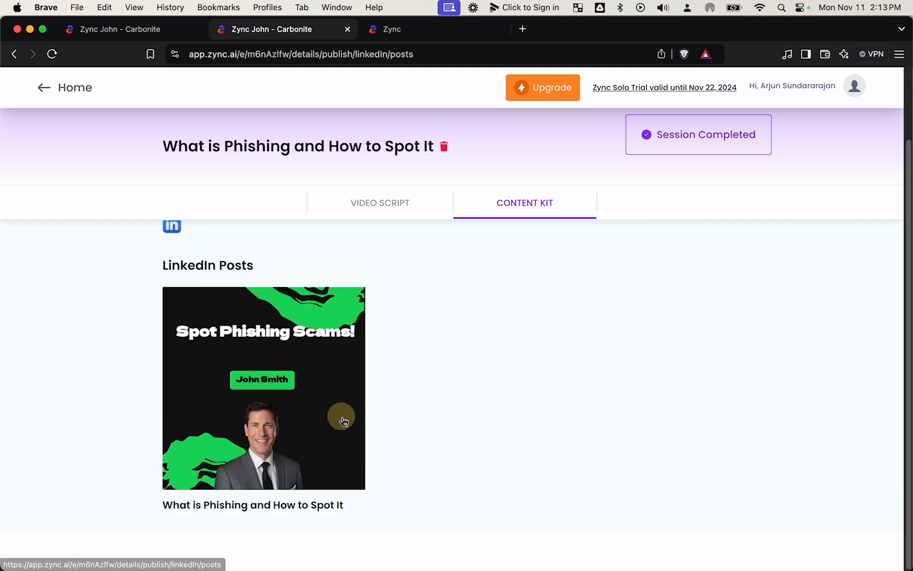
click(263, 386)
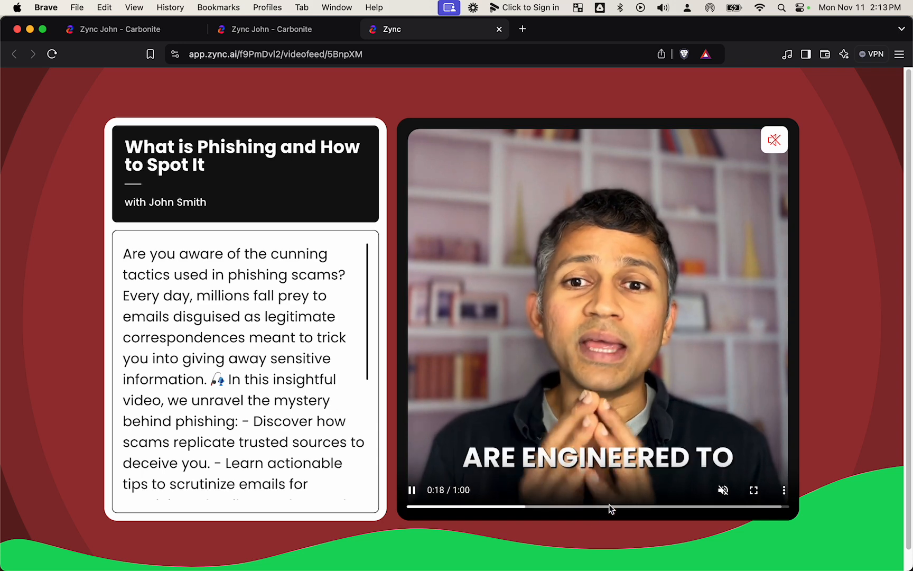
click(597, 507)
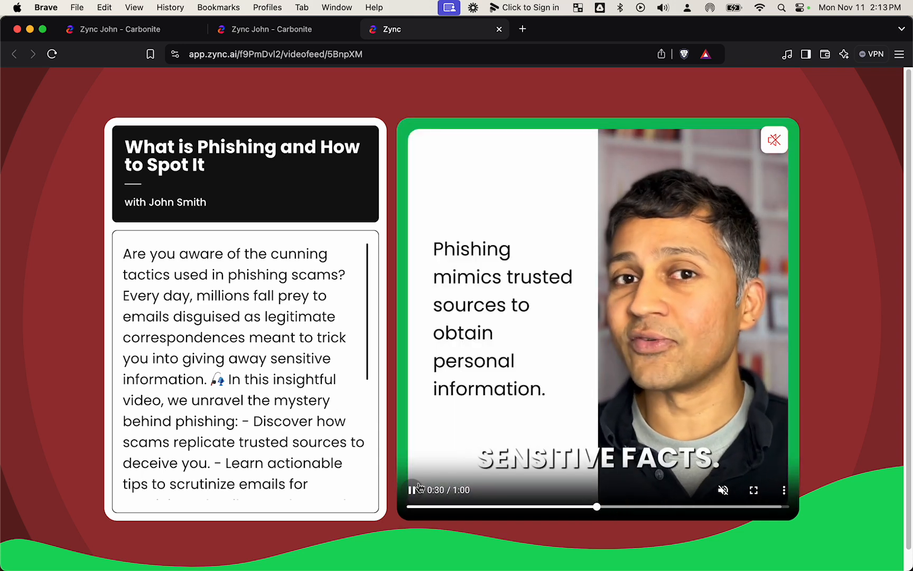
click(282, 30)
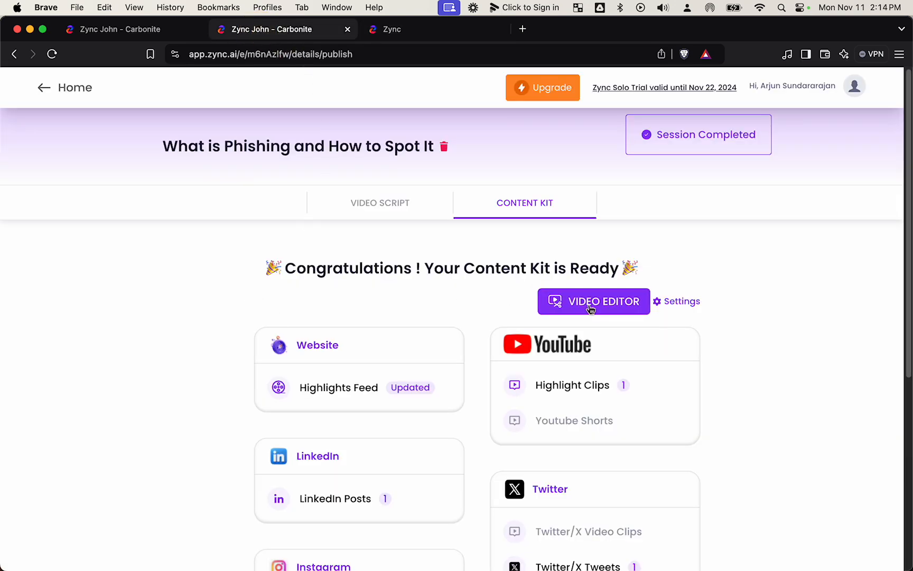
Review captions and B-roll of the phishing clip in the Video Editor, then leave it
click(593, 301)
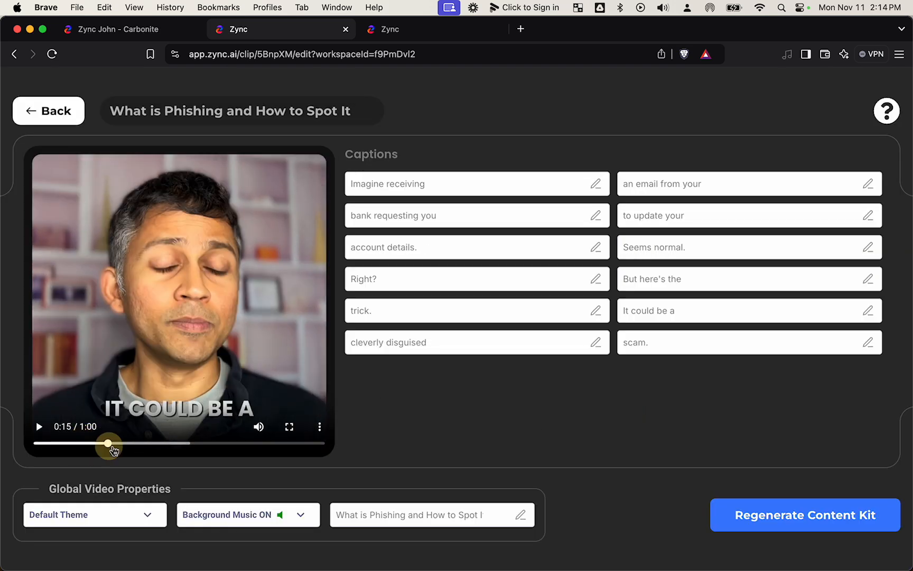
drag(107, 443, 153, 443)
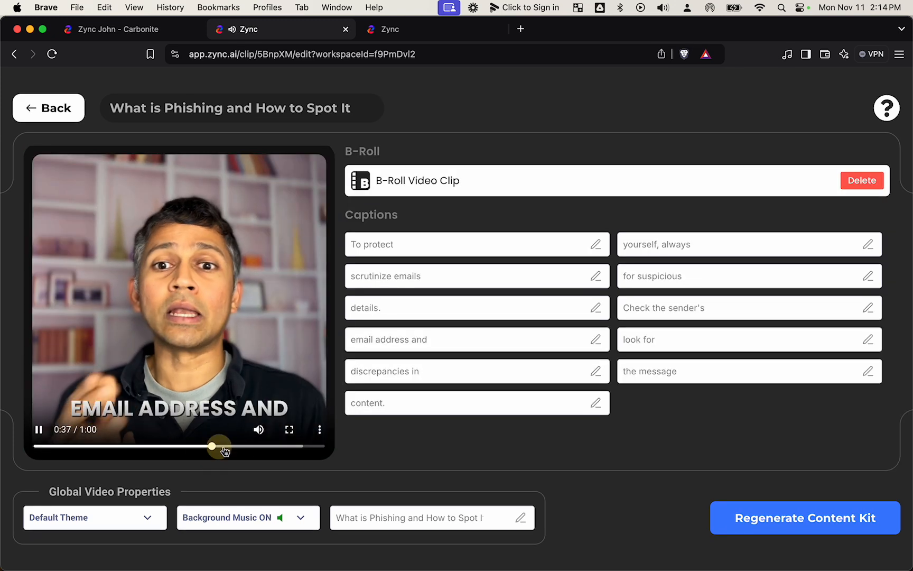
click(38, 429)
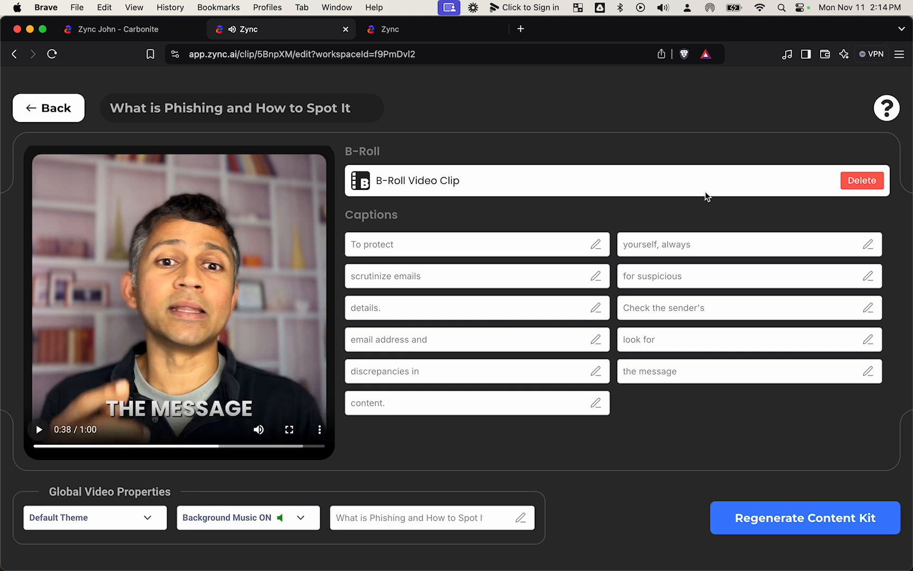
mouse_move(244, 294)
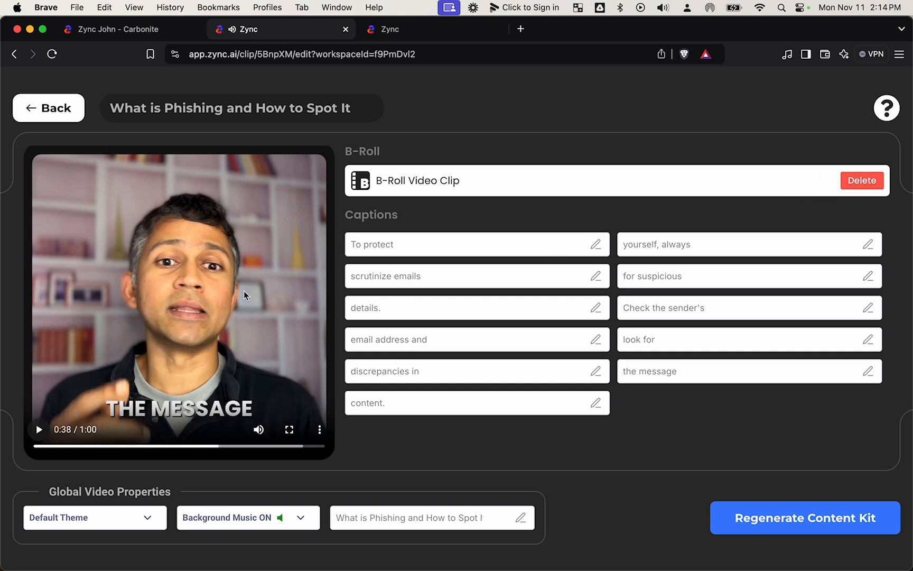
click(49, 108)
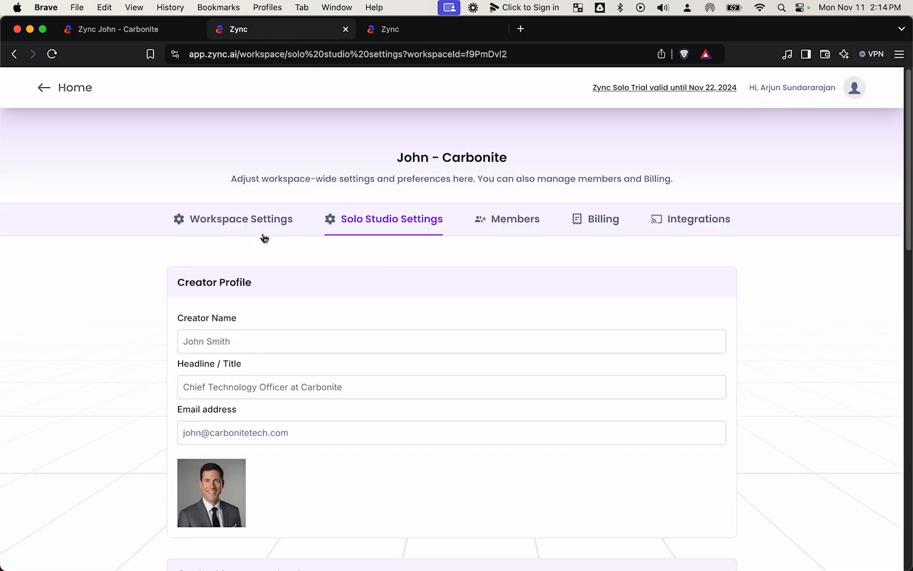
click(240, 219)
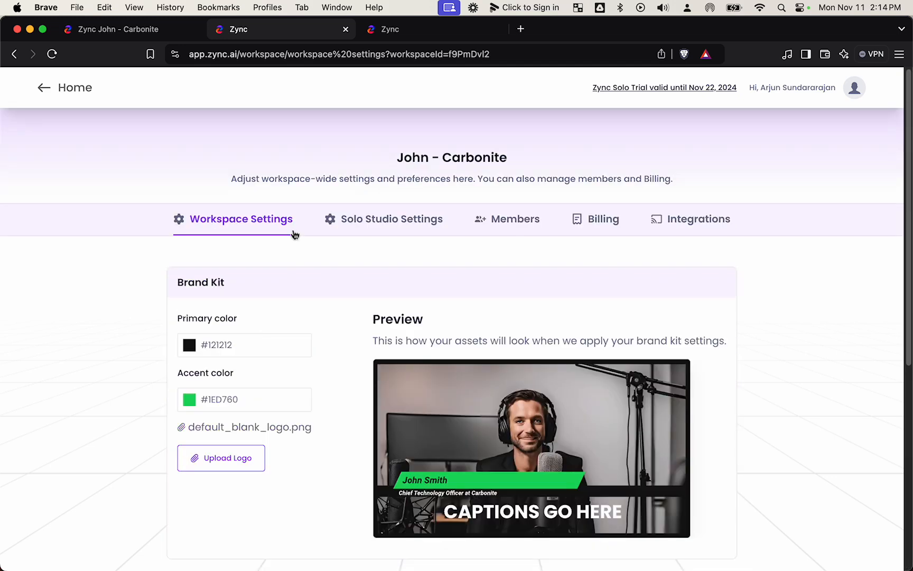
click(383, 218)
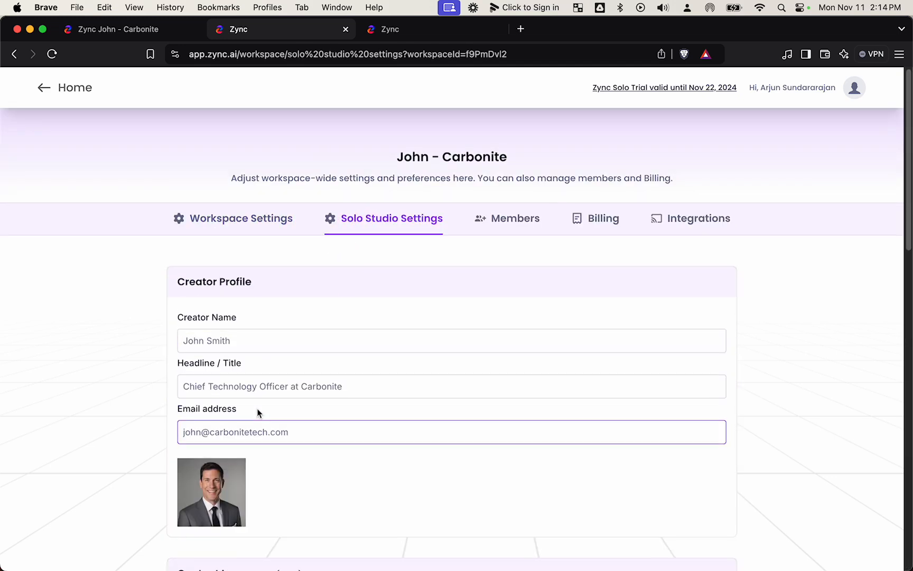
scroll(down, 3)
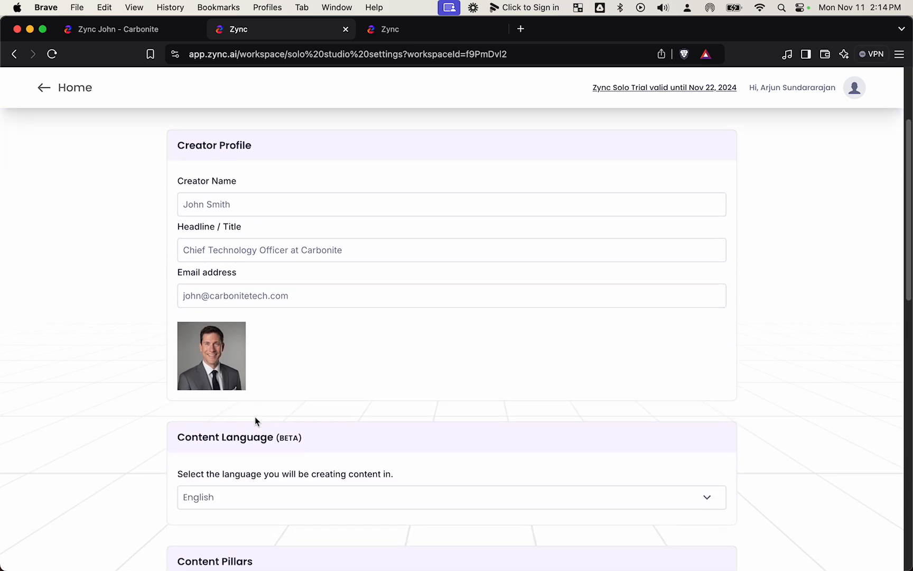
scroll(down, 3)
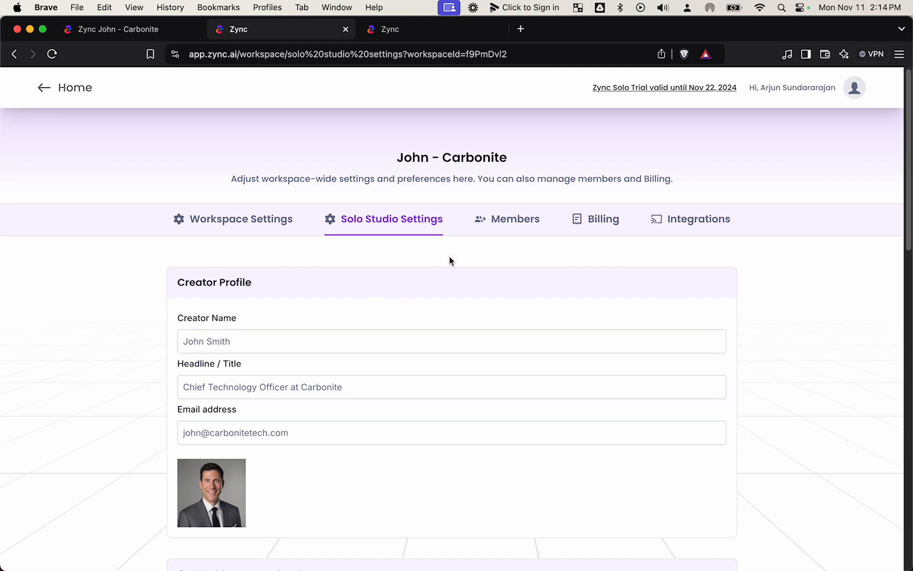
click(515, 219)
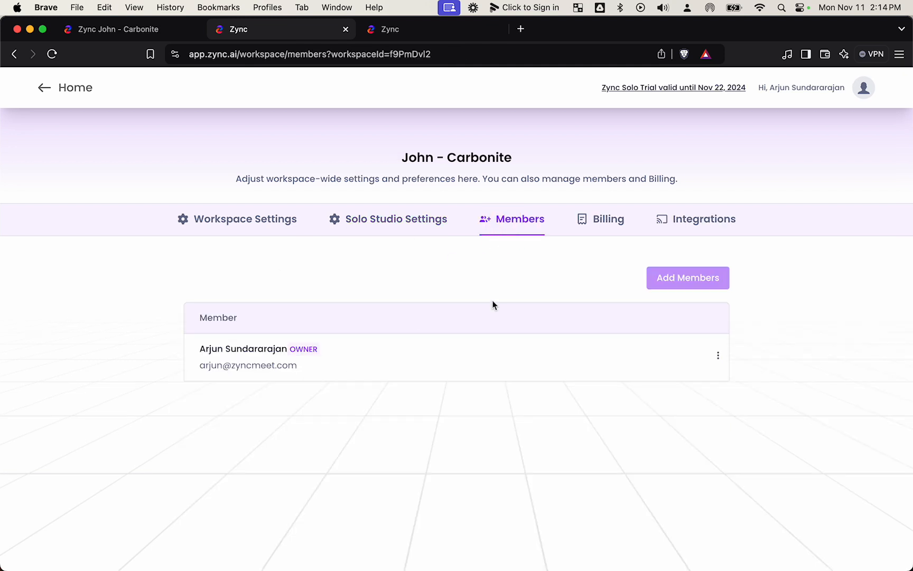
mouse_move(263, 232)
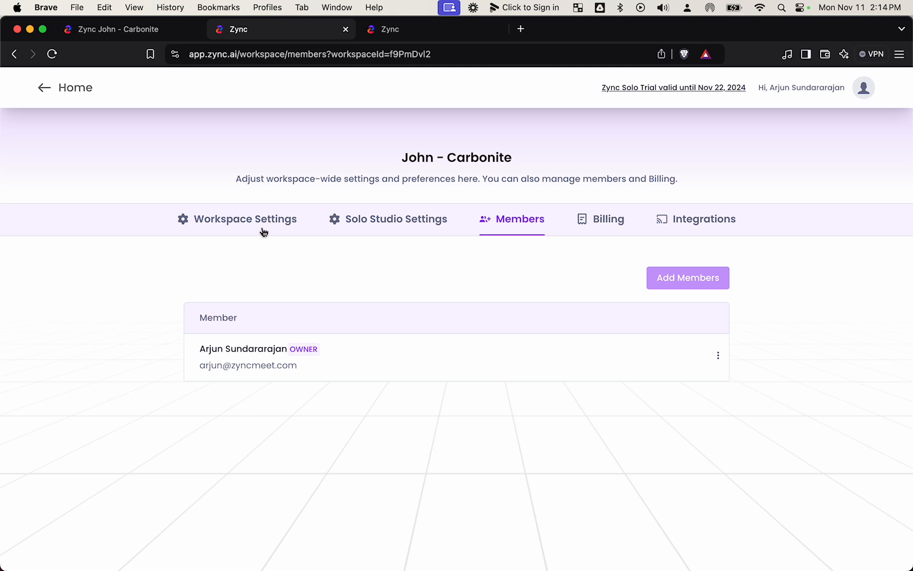
click(389, 219)
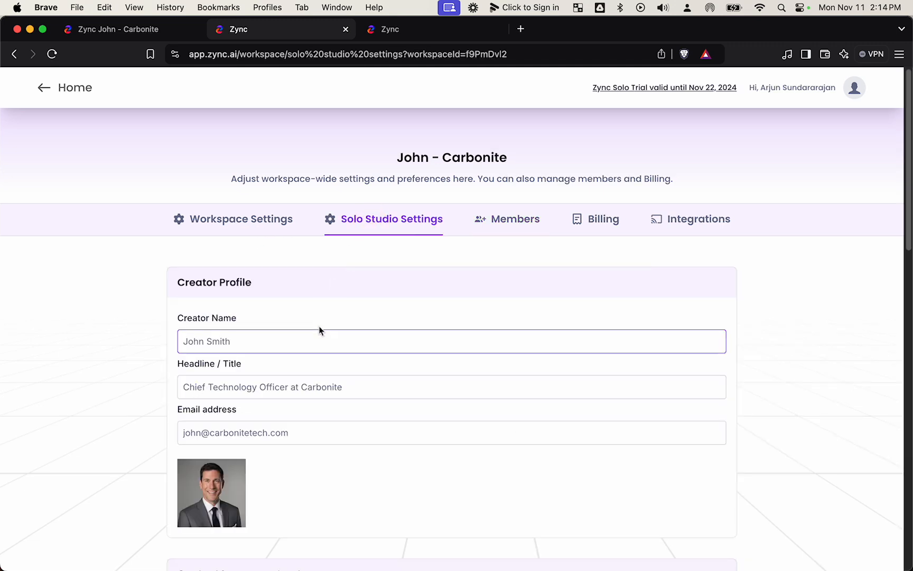
scroll(down, 3)
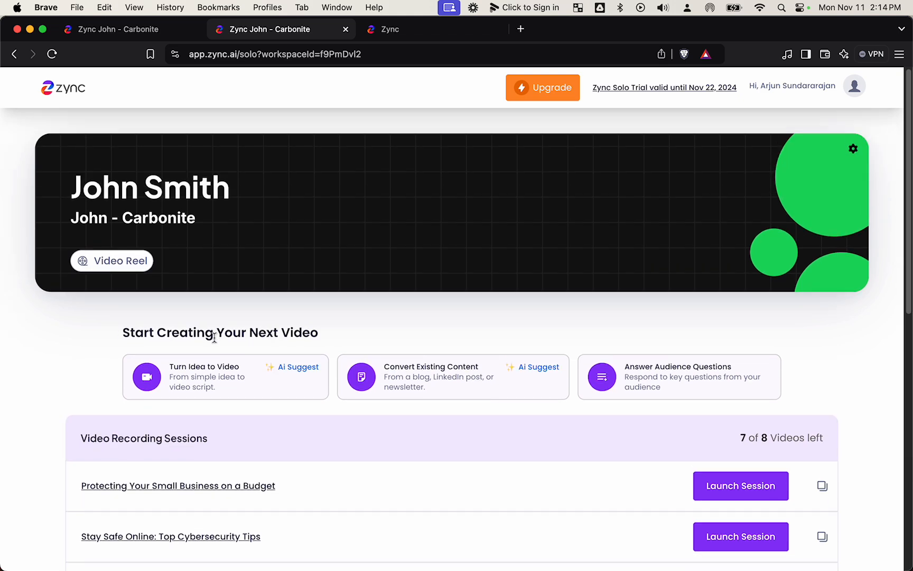
Scroll the workspace home through Start Creating and the Video Recording Sessions list
scroll(down, 3)
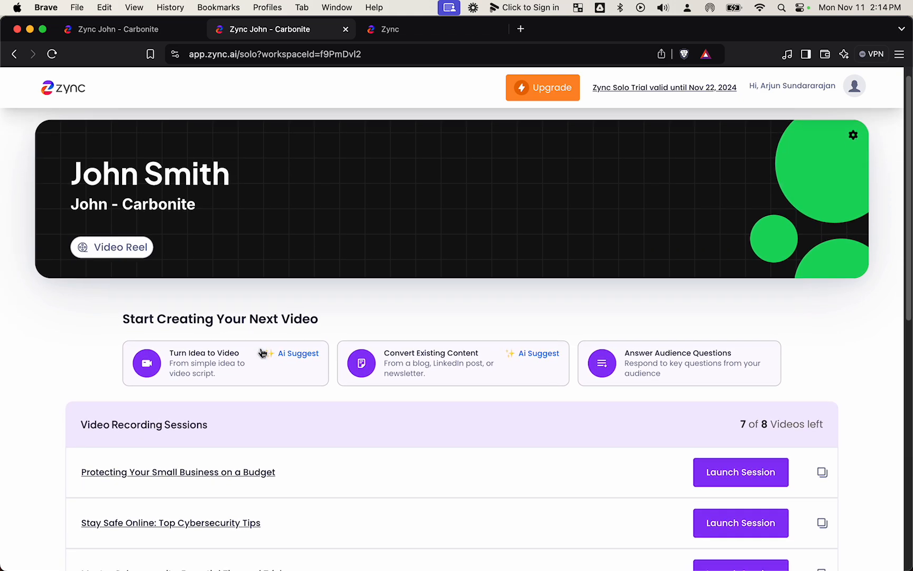
scroll(down, 3)
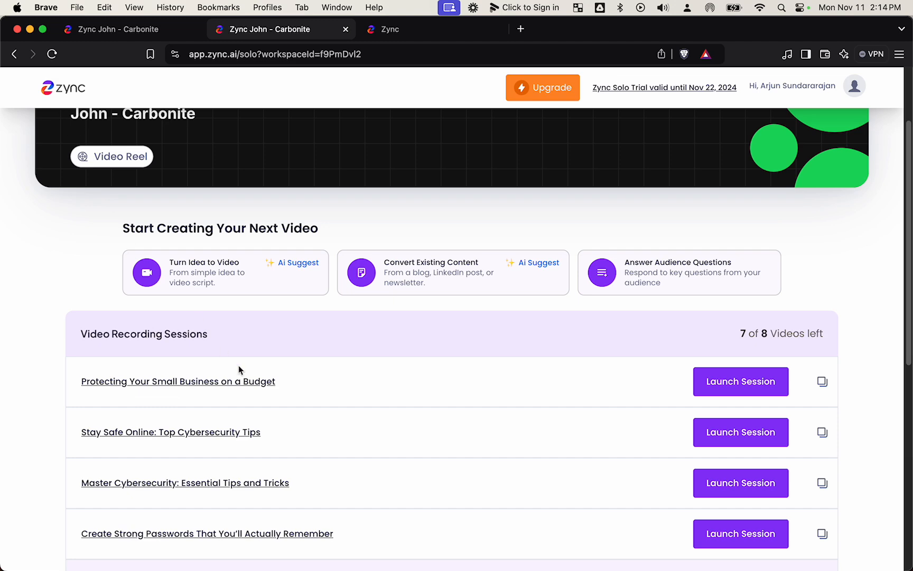
scroll(down, 3)
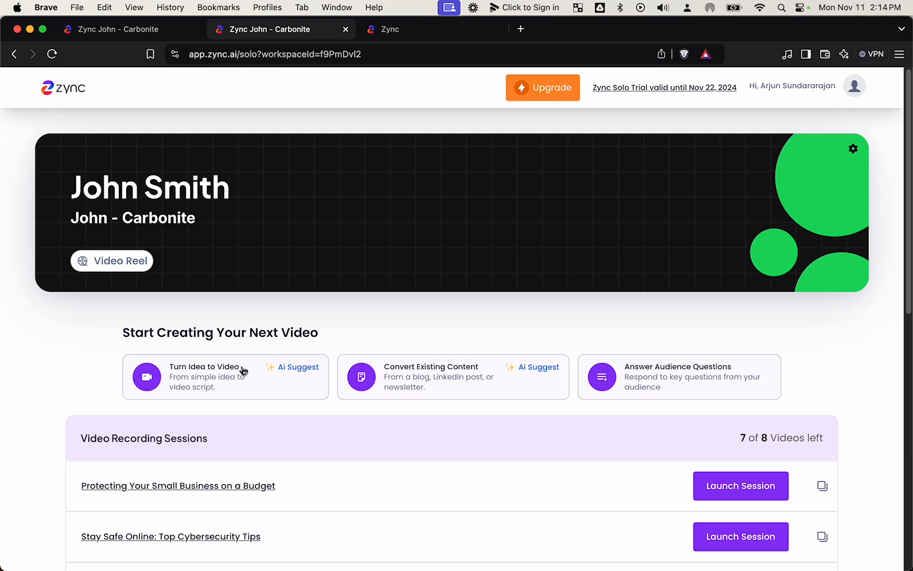
mouse_move(440, 108)
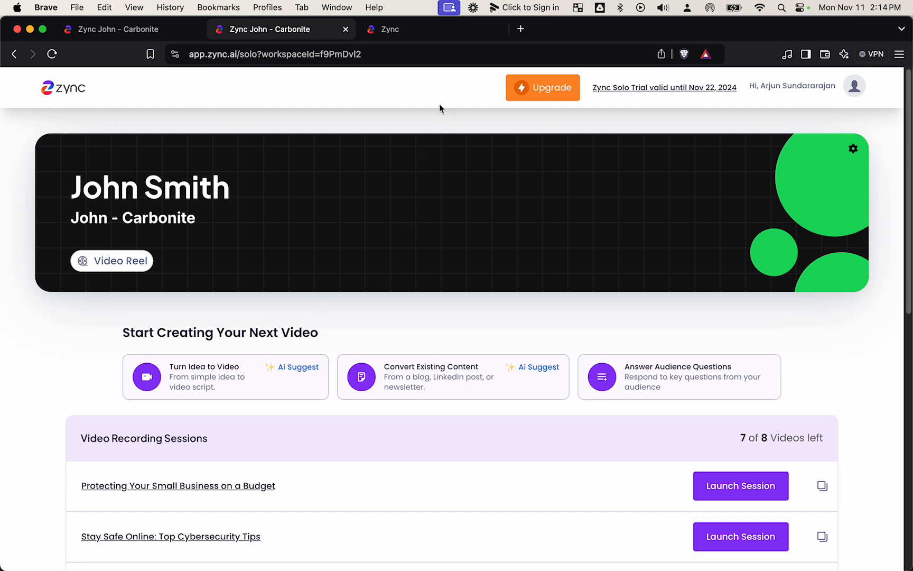